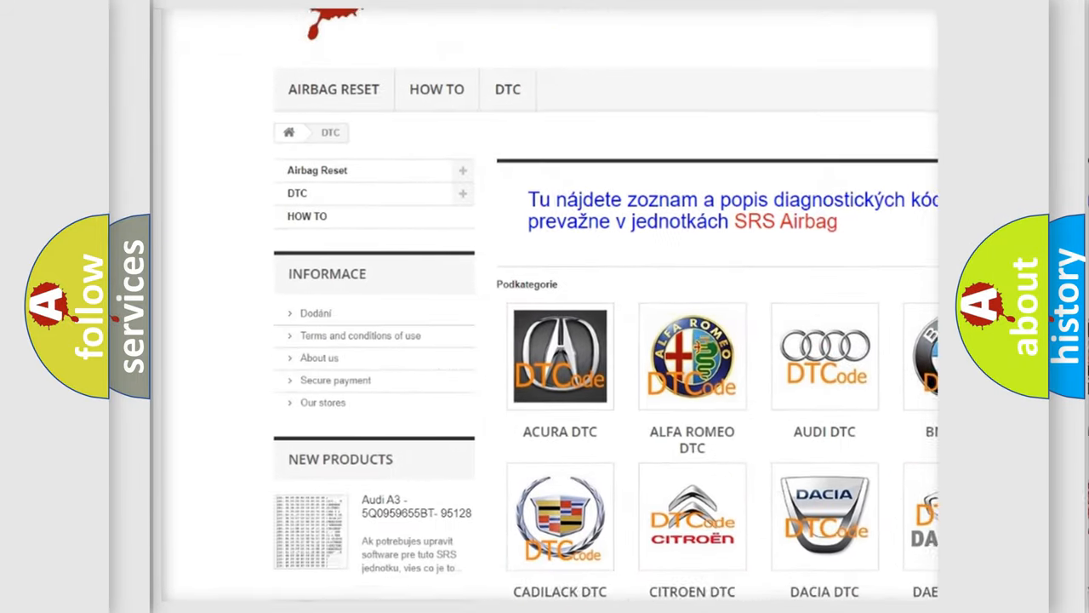
scroll("down", 3)
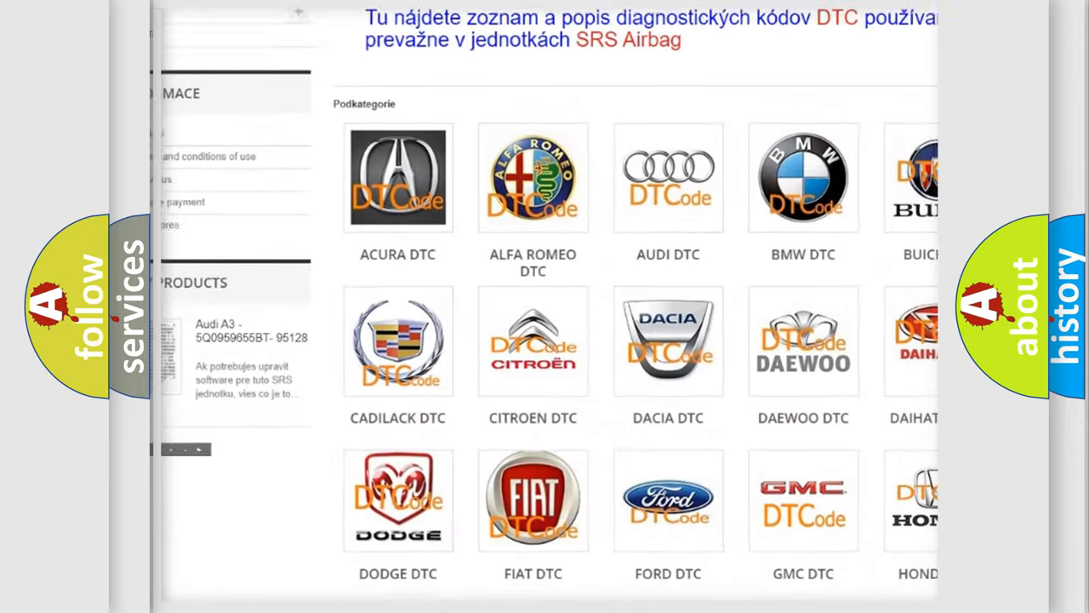
scroll("down", 3)
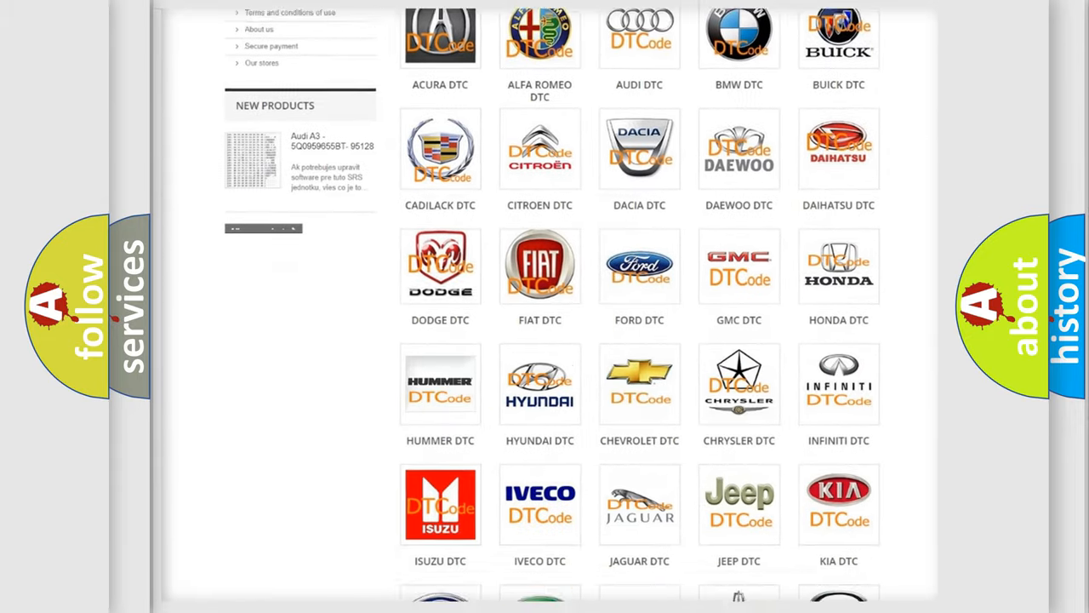
scroll("down", 3)
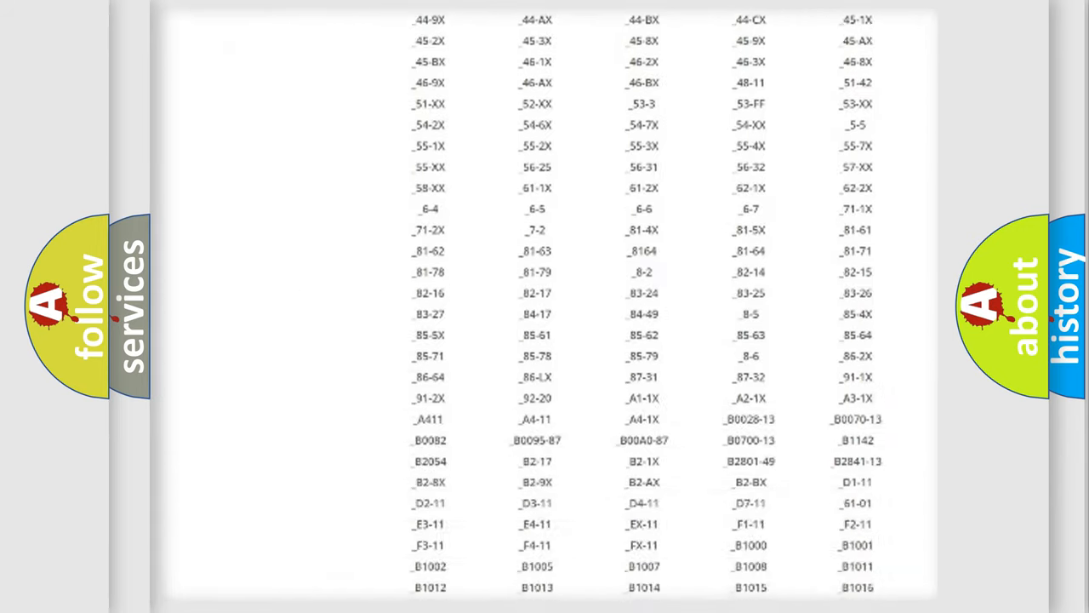
scroll("down", 3)
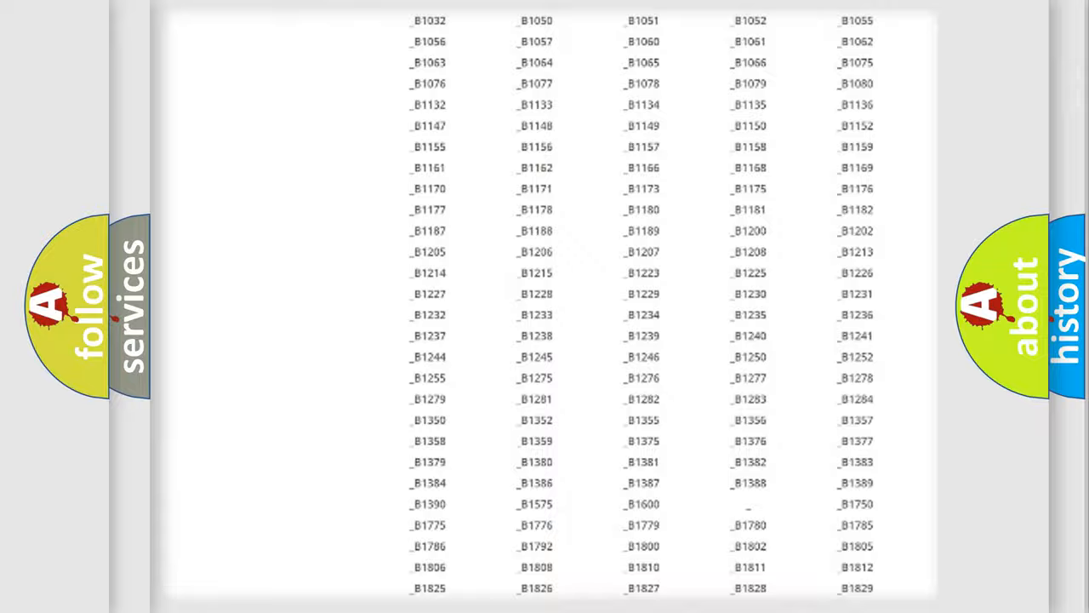